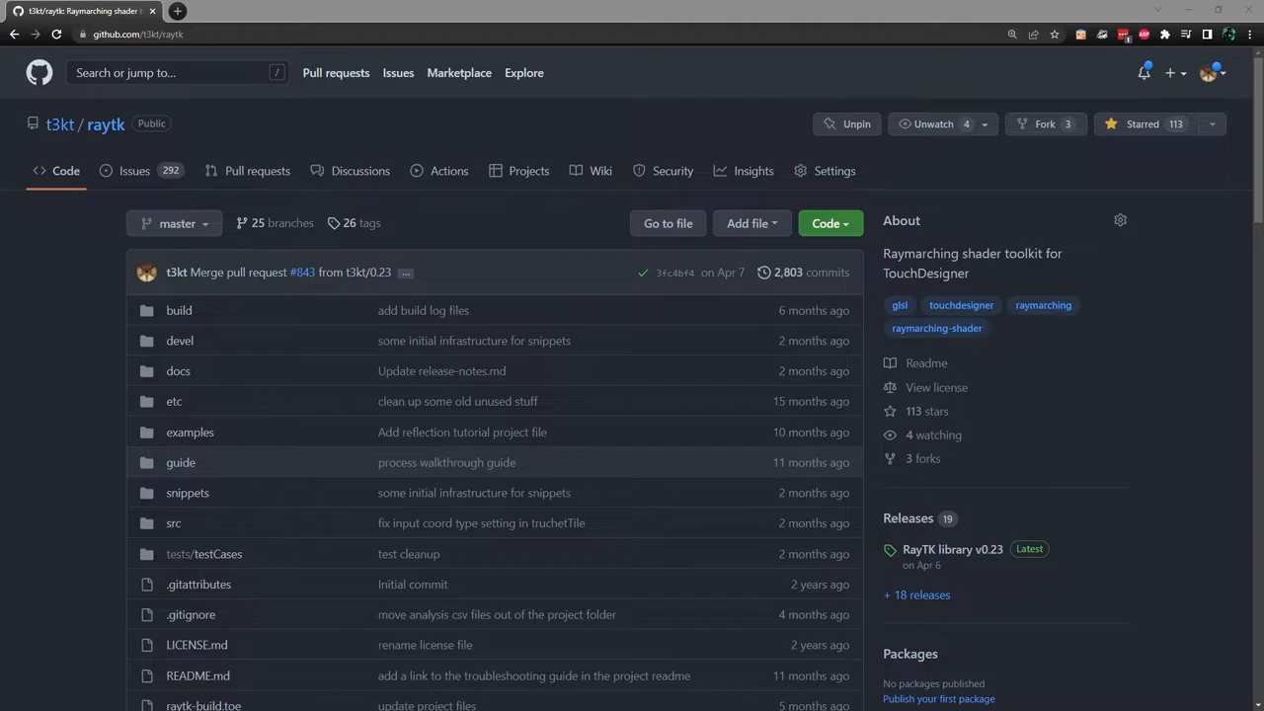
# Step: View the raytk repository's Releases page and read the RayTK library v0.23 notes
pyautogui.click(908, 518)
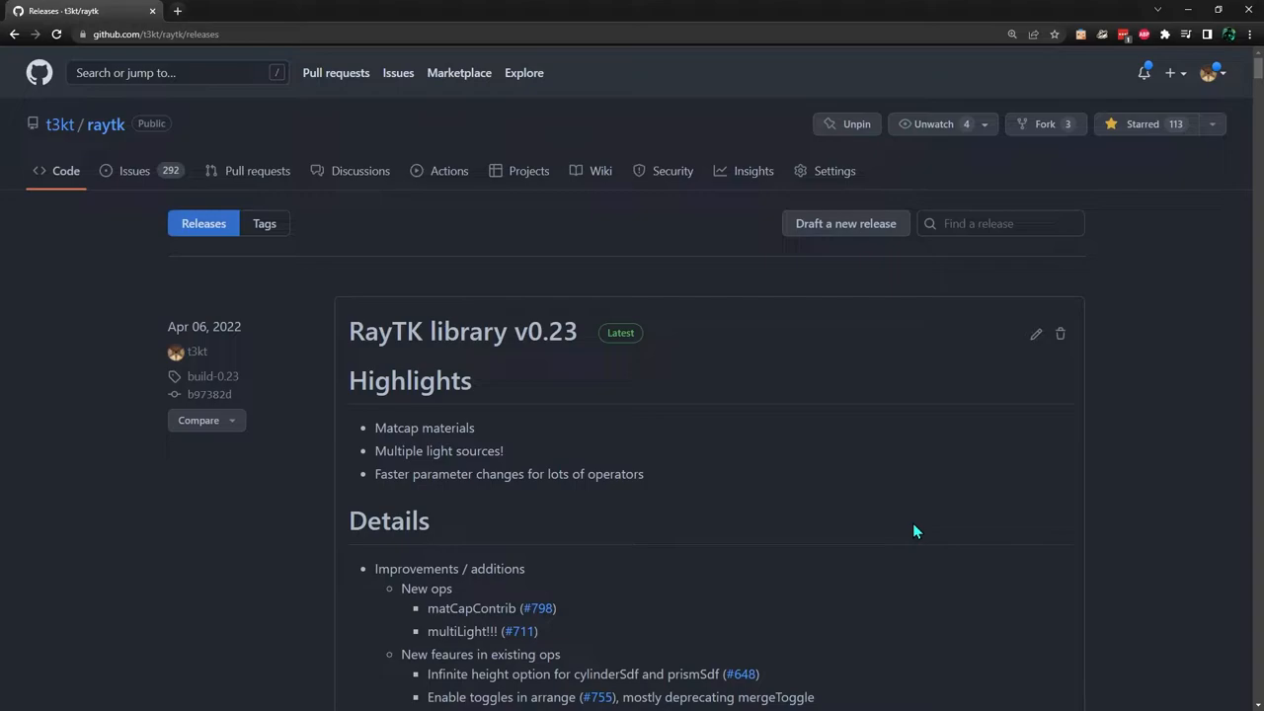
pyautogui.scroll(-3)
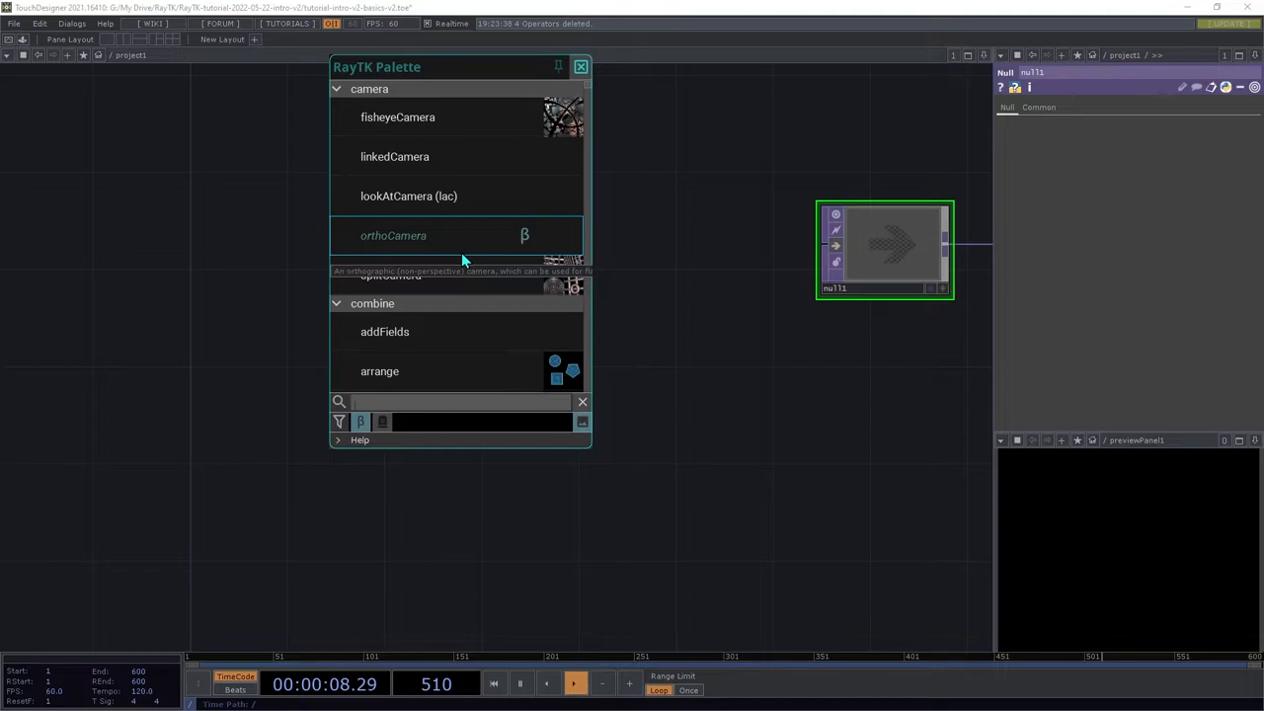
pyautogui.scroll(-3)
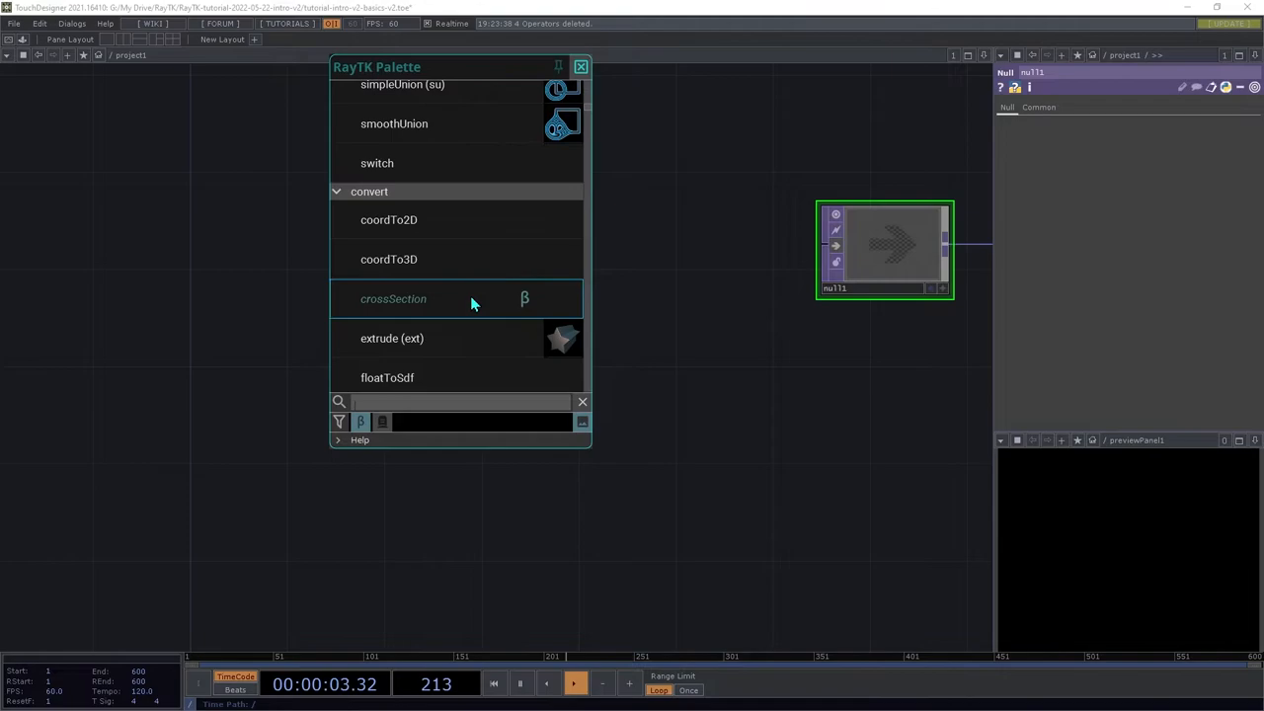
pyautogui.scroll(-3)
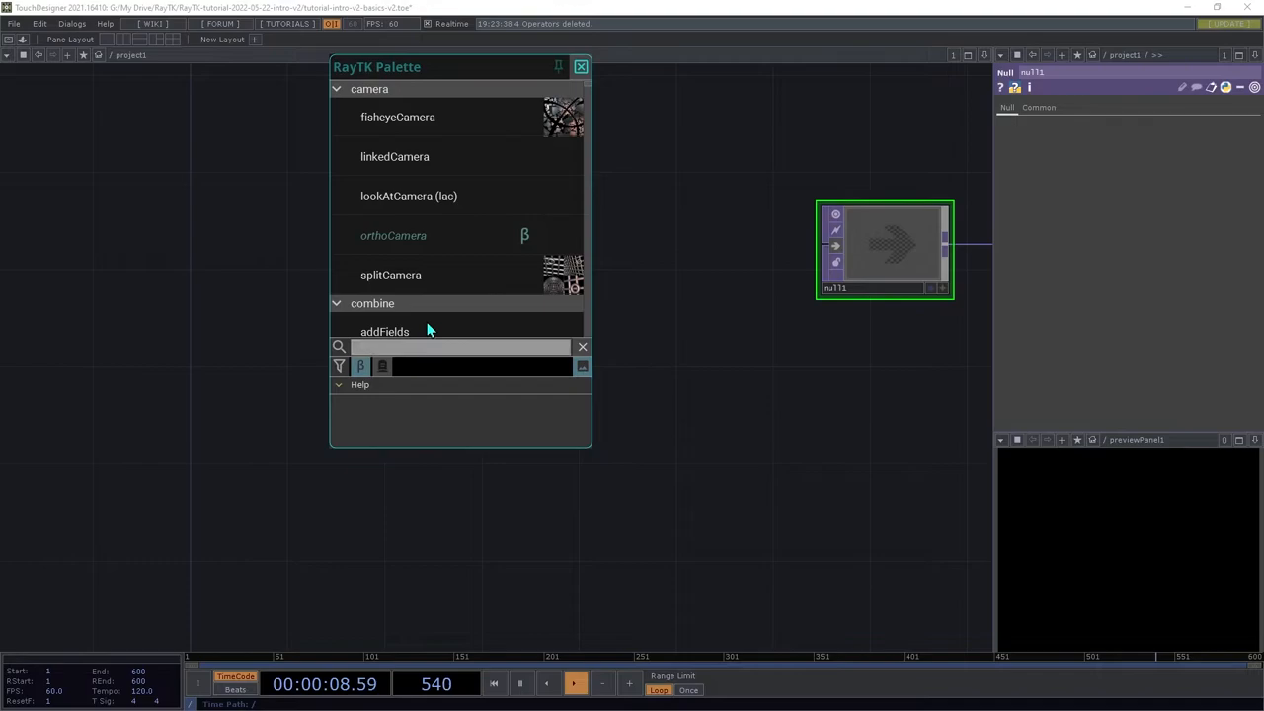
pyautogui.scroll(-3)
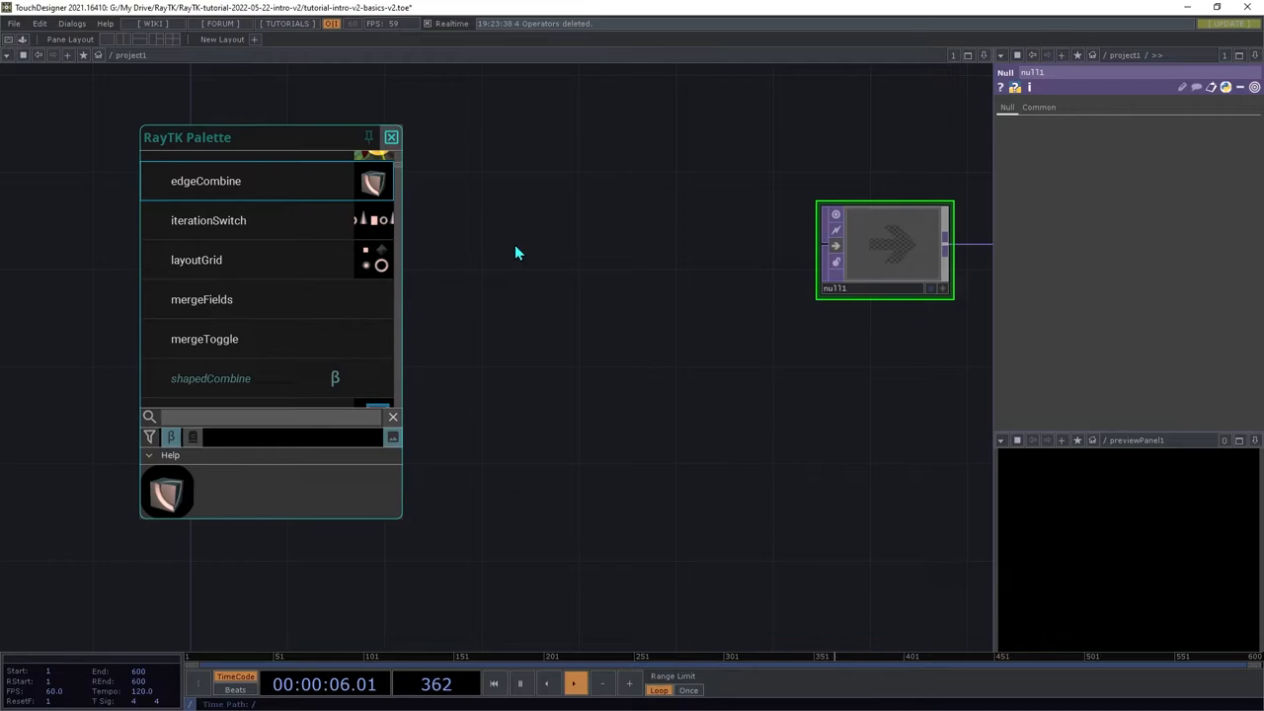
pyautogui.write('box')
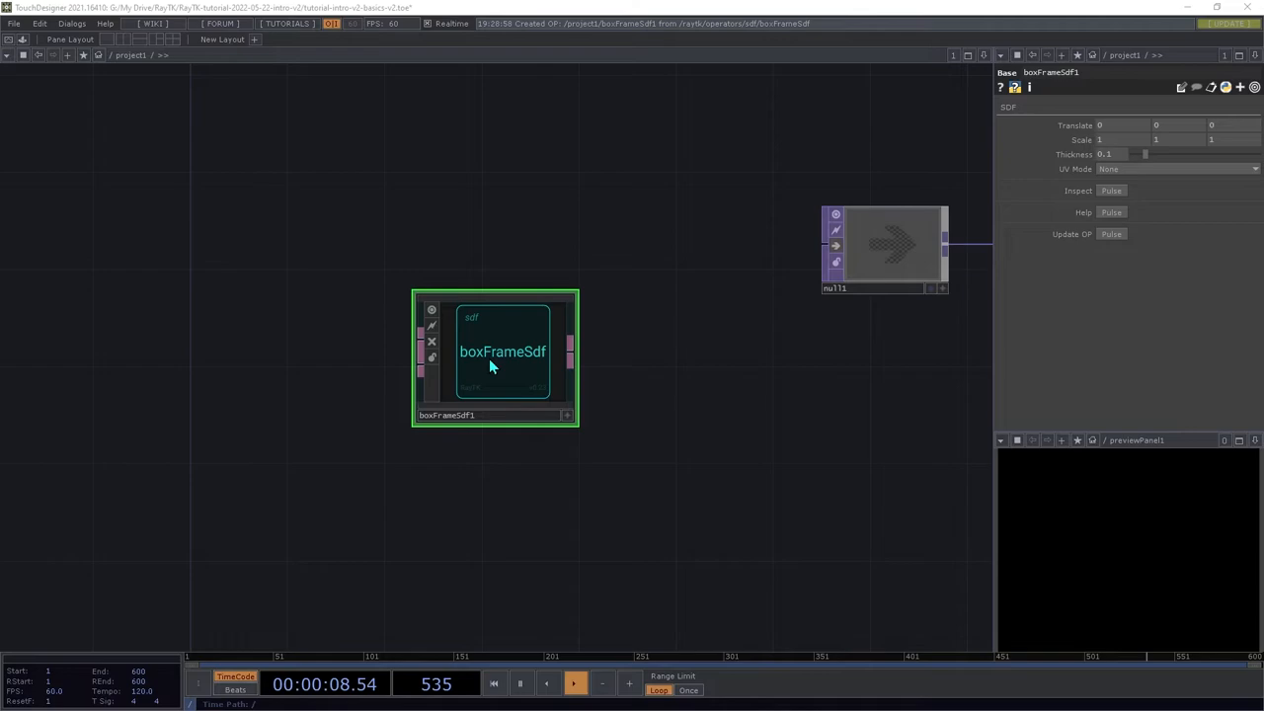
# Step: Move the boxFrameSdf operator to the upper left of the network
pyautogui.moveTo(501, 351); pyautogui.dragTo(251, 200)
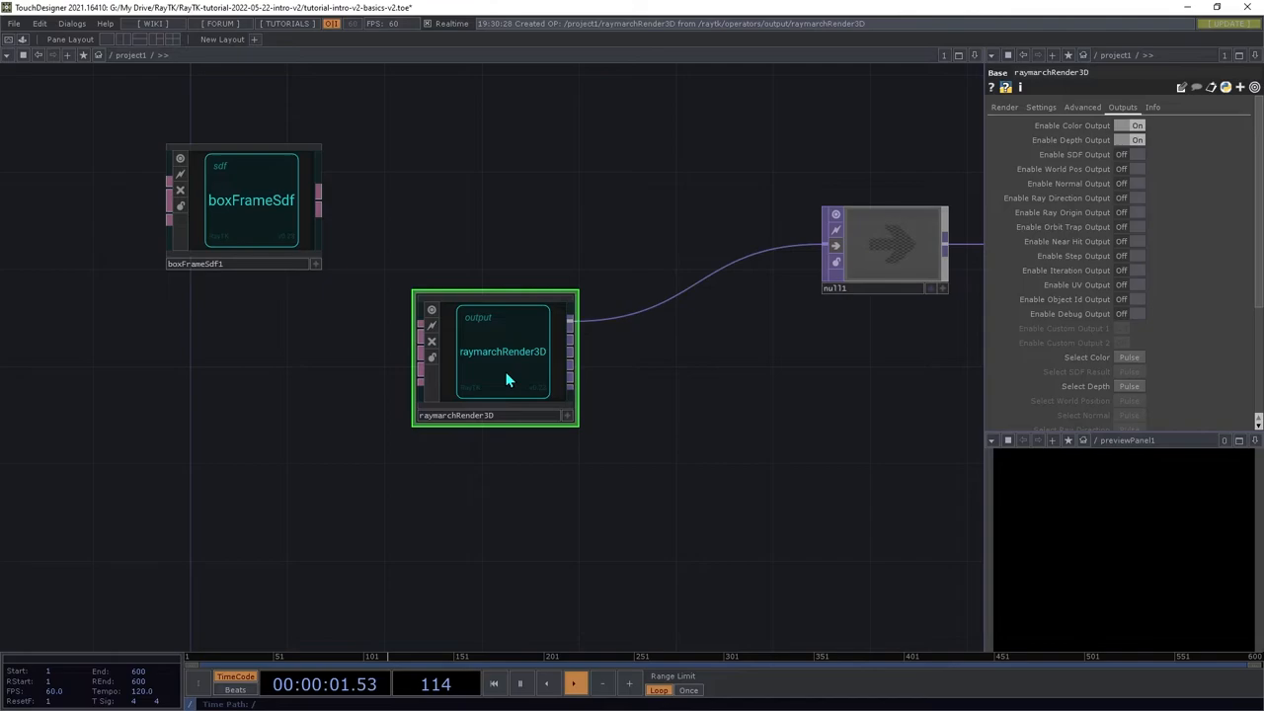
# Step: Wire boxFrameSdf into raymarchRender3D's input and show the shape's parameters
pyautogui.moveTo(502, 352); pyautogui.dragTo(638, 249)
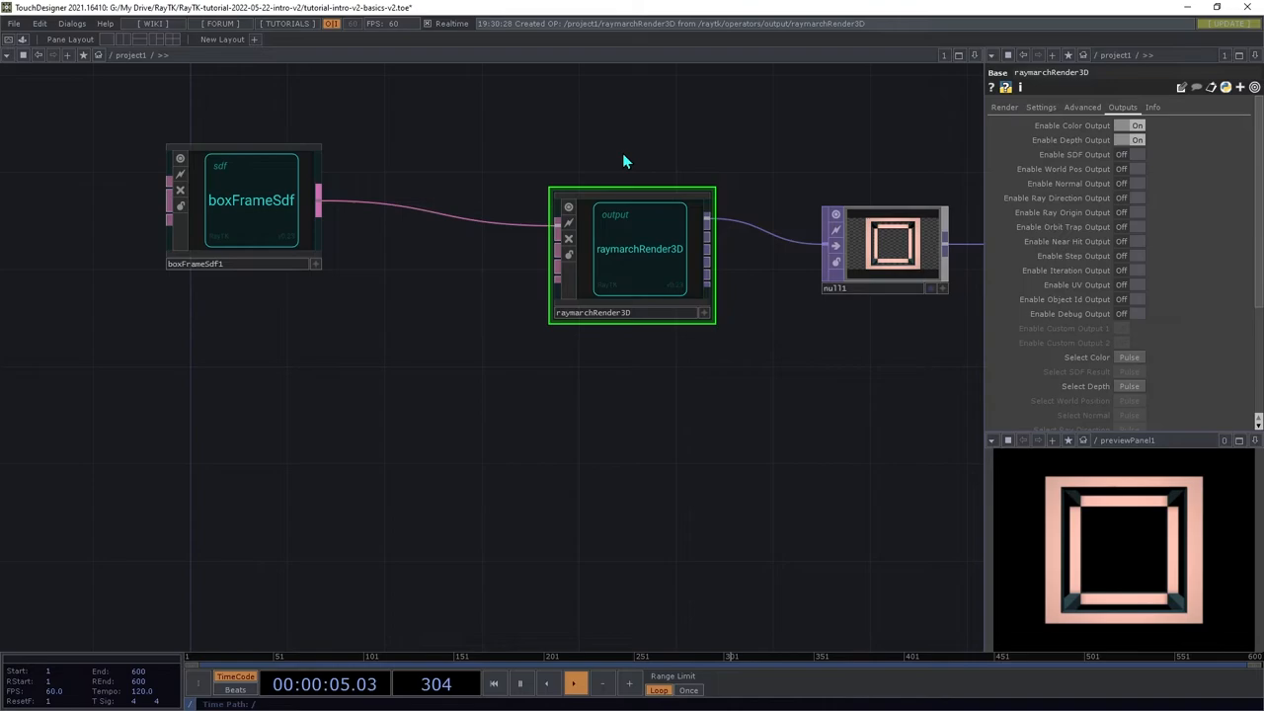
pyautogui.click(251, 200)
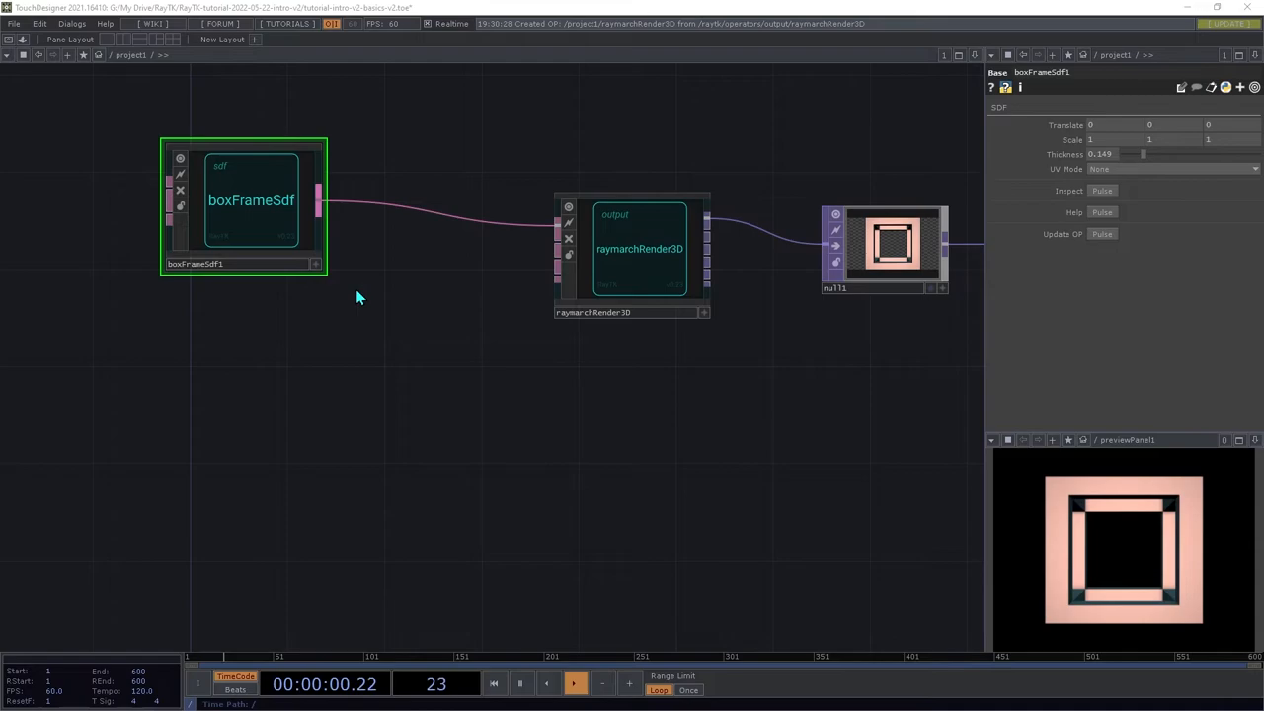
# Step: Find lookAtCamera in the palette and adjust its settings for an angled perspective view
pyautogui.write('look')
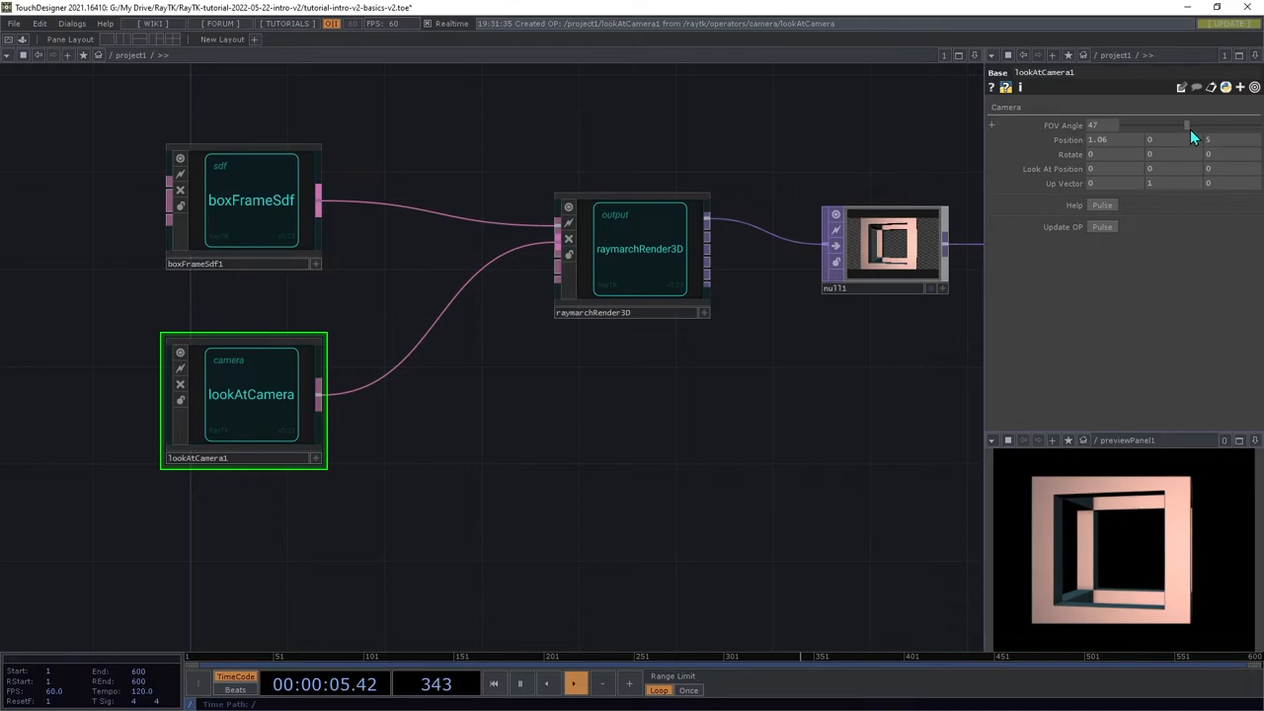
pyautogui.moveTo(1186, 126); pyautogui.dragTo(1206, 126)
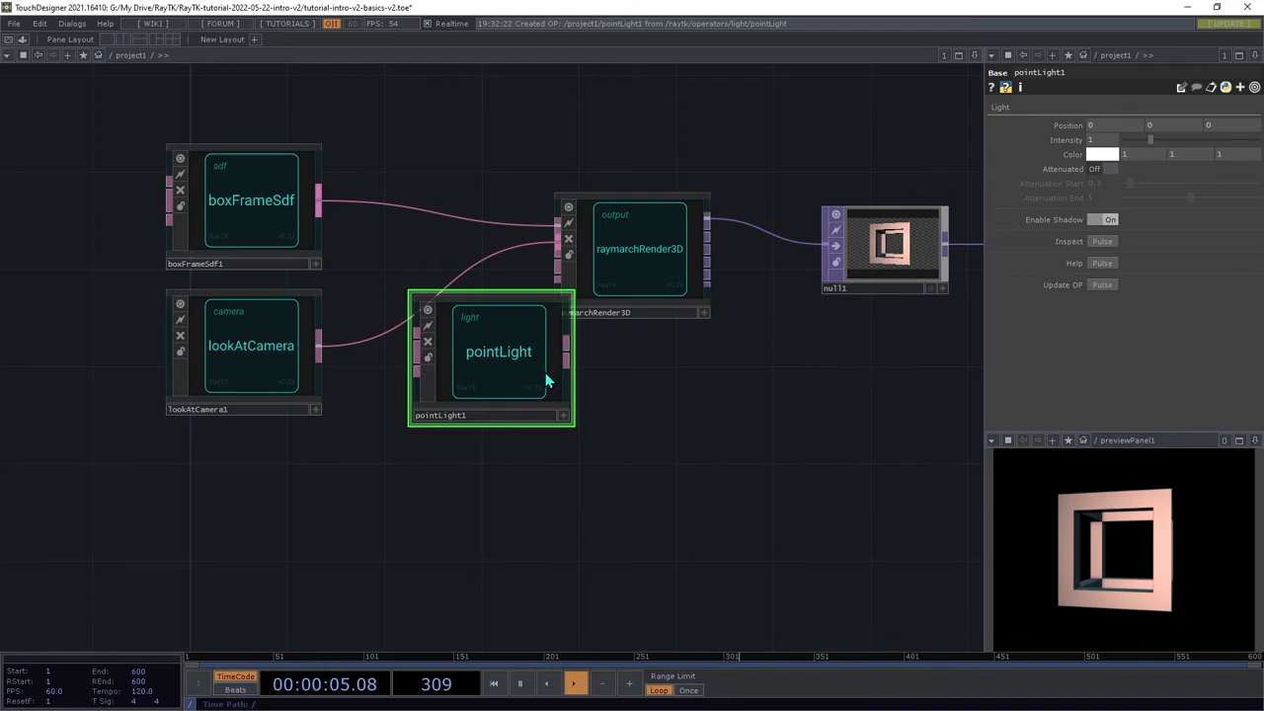
# Step: Wire the pointLight into raymarchRender3D and adjust its position for shadowed grey shading
pyautogui.moveTo(498, 351); pyautogui.dragTo(251, 518)
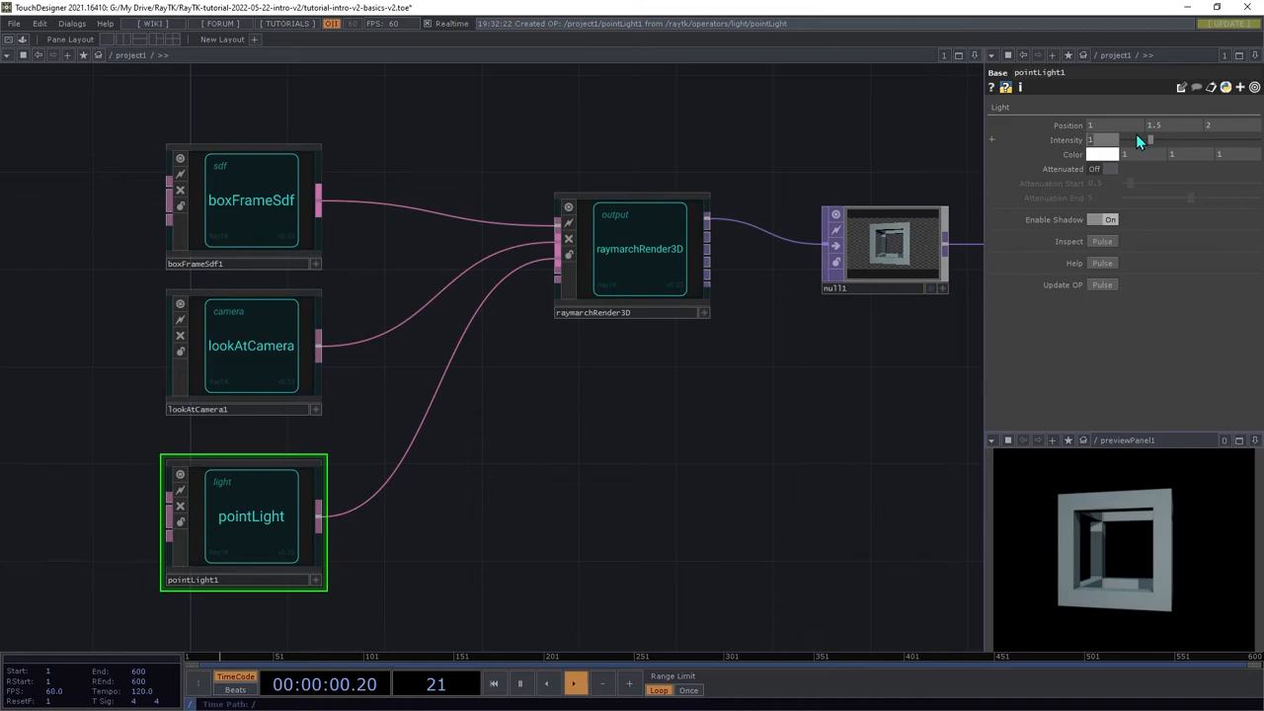
pyautogui.moveTo(1114, 124); pyautogui.dragTo(1090, 124)
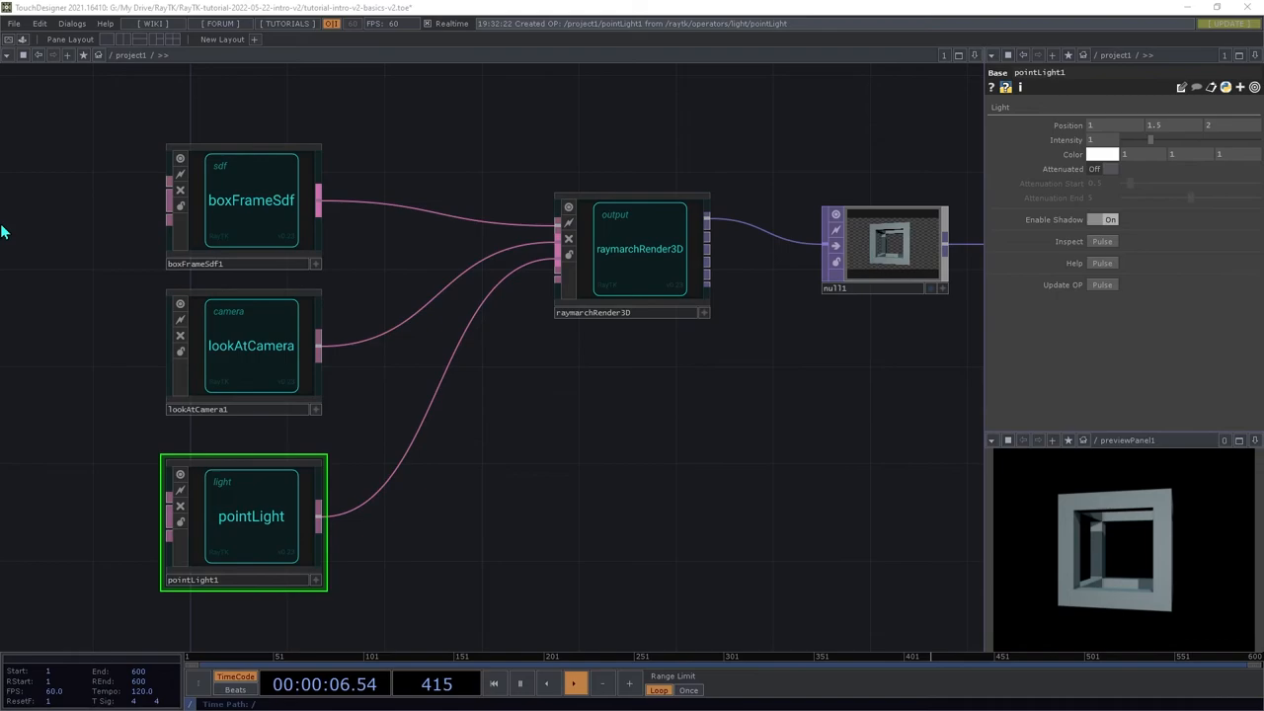
pyautogui.click(640, 249)
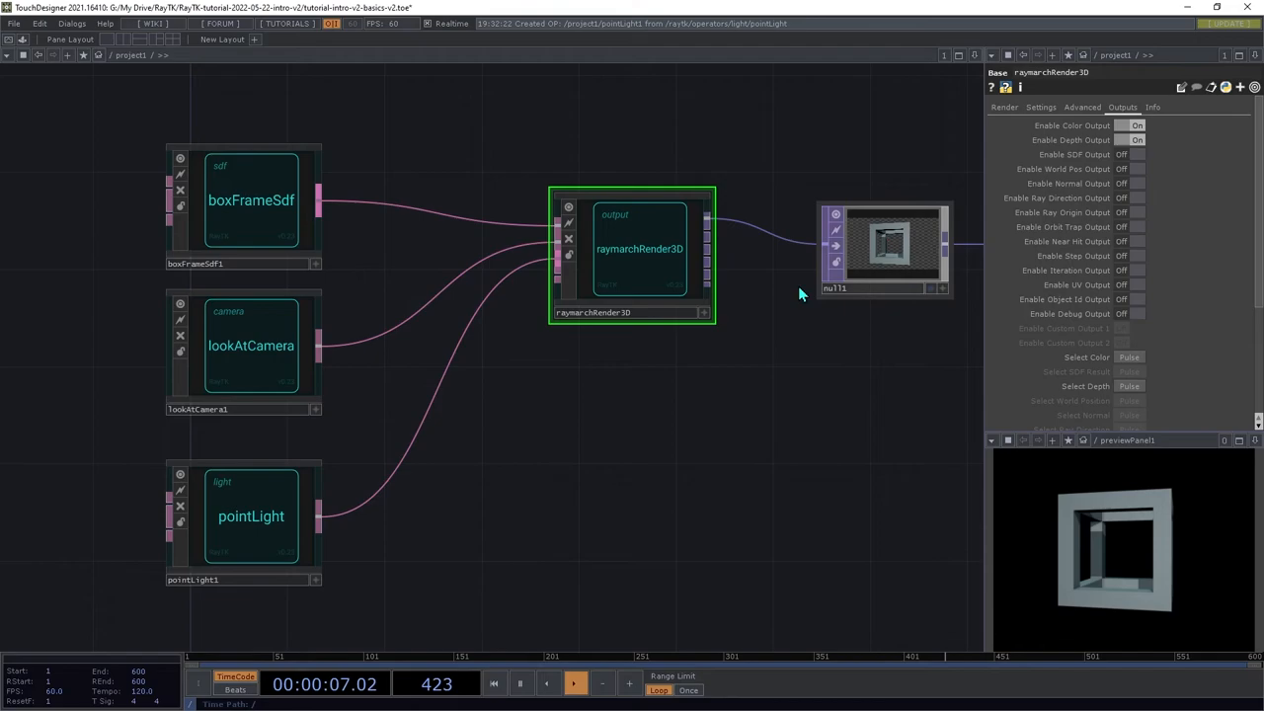
pyautogui.click(251, 515)
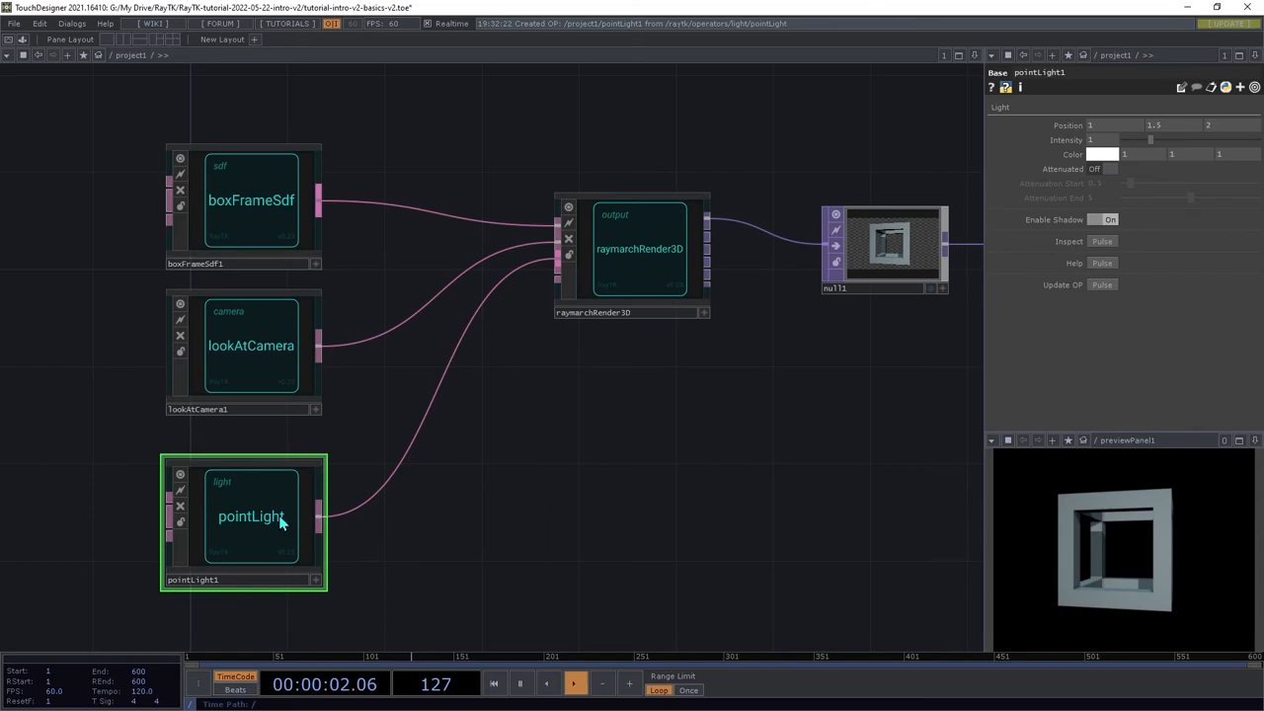
pyautogui.click(251, 199)
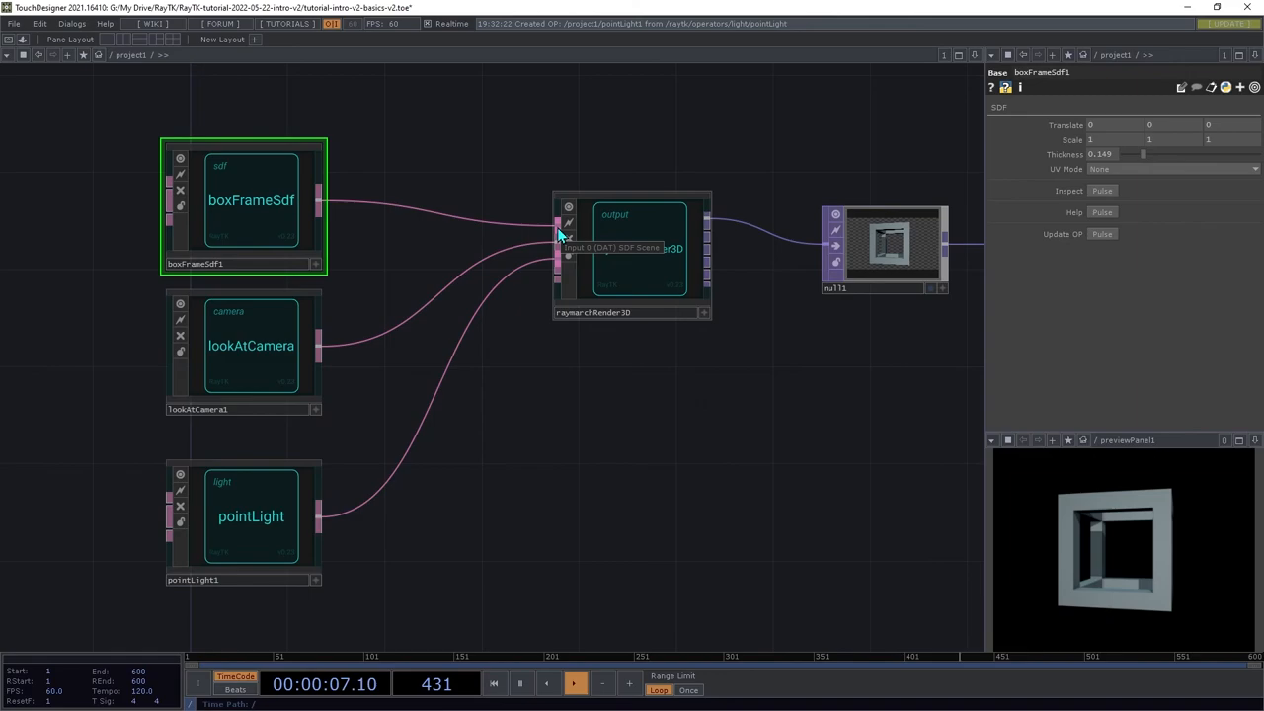